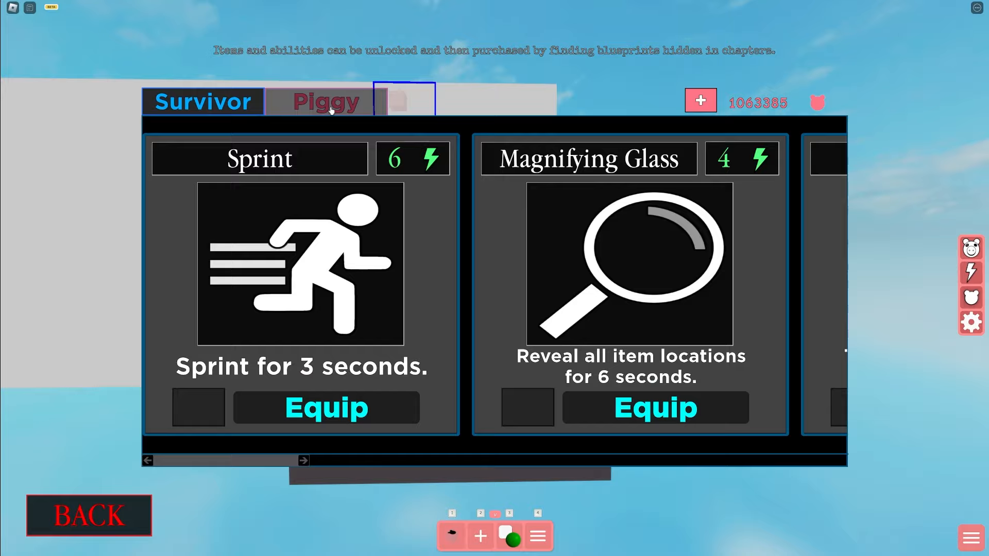
# Show the Piggy trap abilities, including Default Trap and Small Trap, in the power-ups menu
pyautogui.click(325, 101)
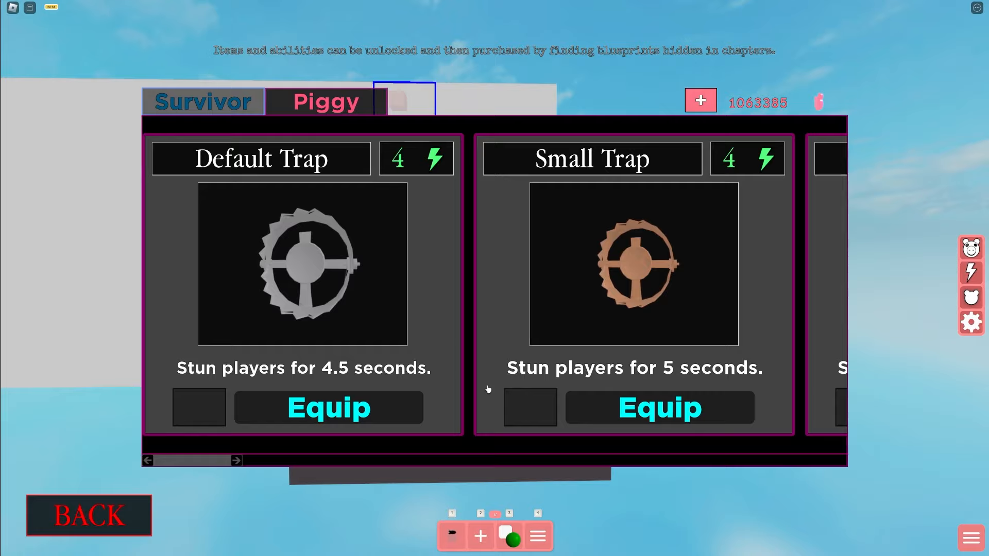